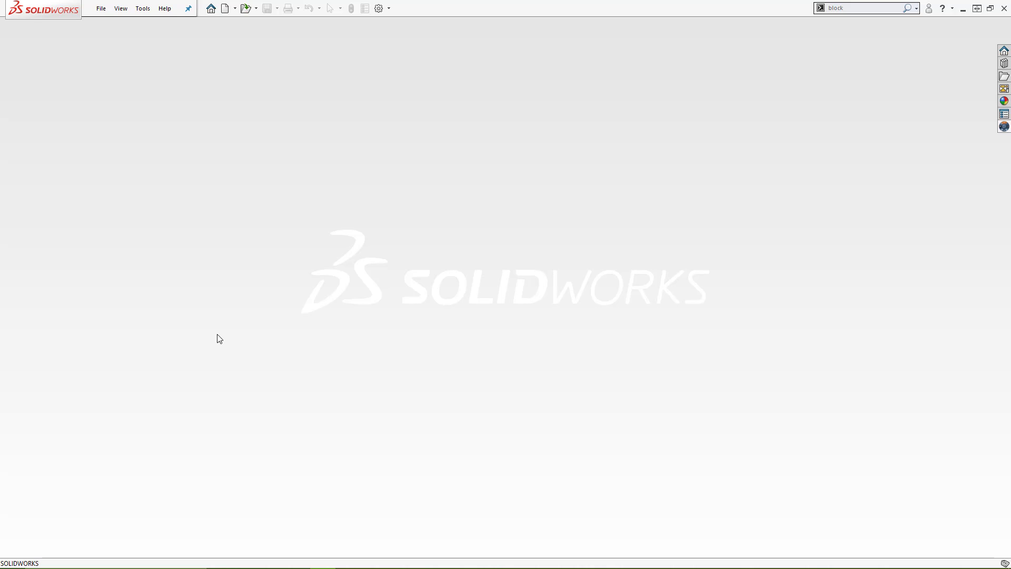
{"action": "mouse_move", "coordinate": [848, 114]}
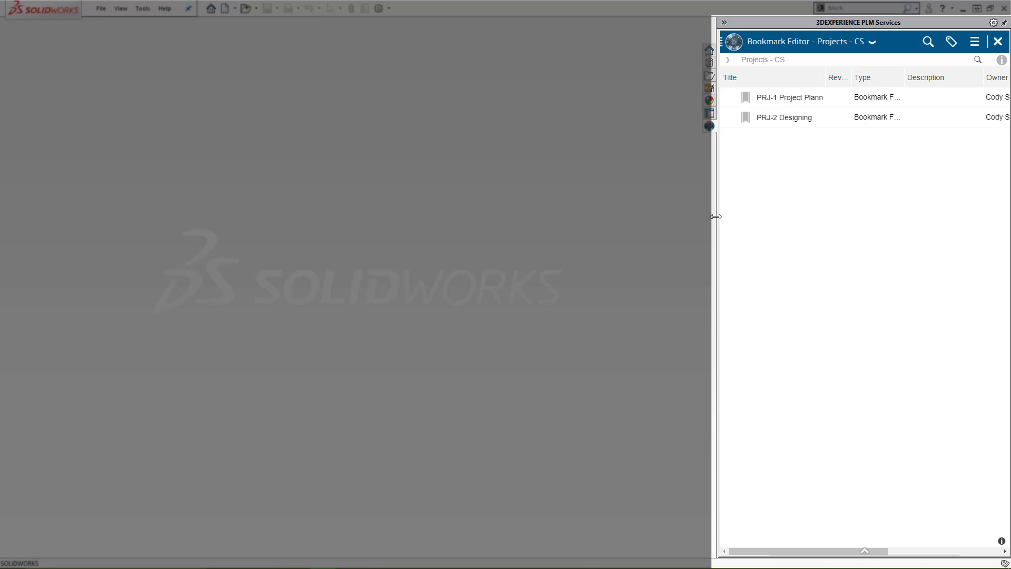
- Open the PRJ-2 Designing bookmark in the Bookmark Editor to reveal Components and CarriageAsm
{"action": "left_click", "coordinate": [927, 41]}
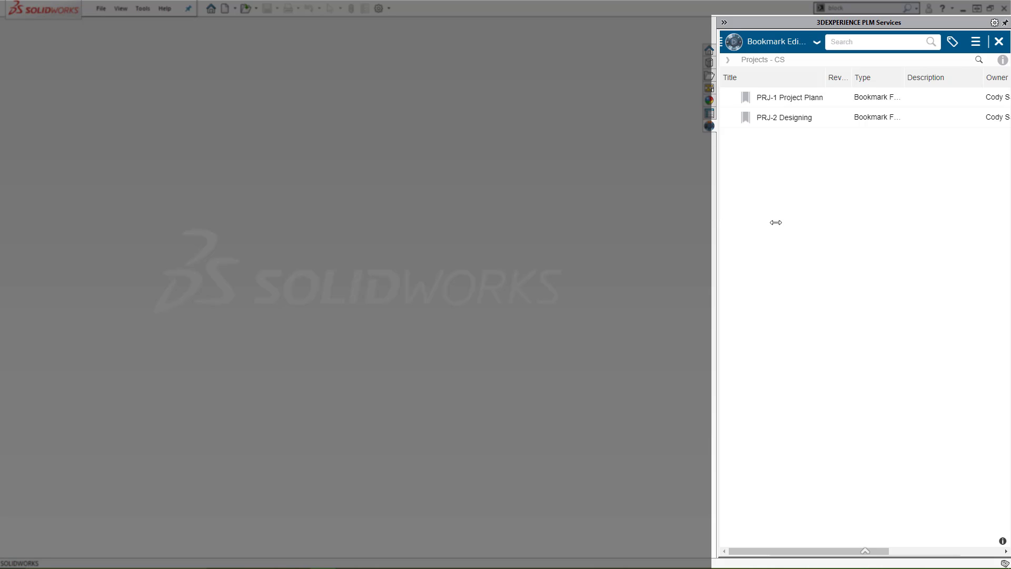
{"action": "mouse_move", "coordinate": [840, 121]}
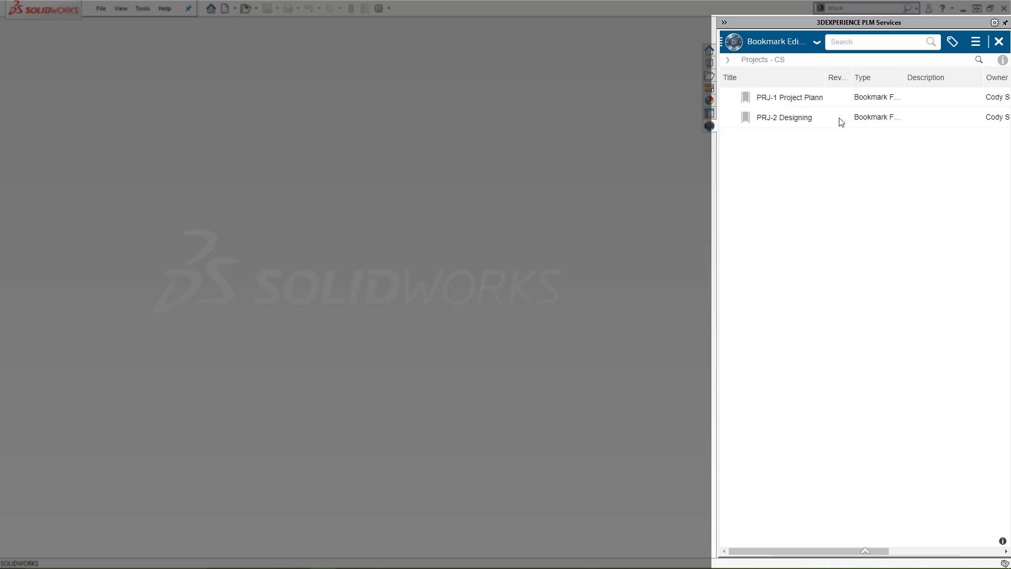
{"action": "left_click", "coordinate": [783, 117]}
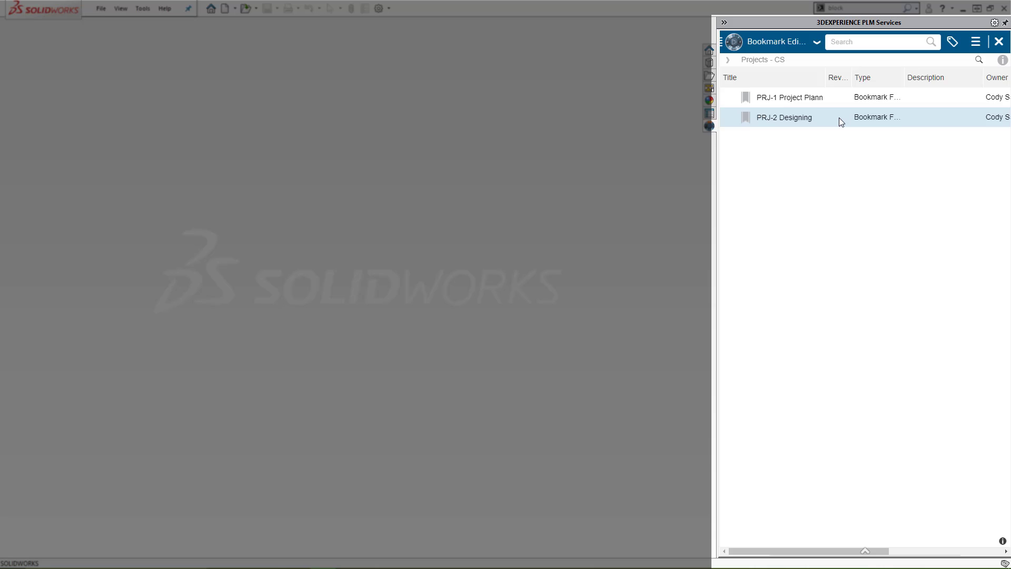
{"action": "double_click", "coordinate": [784, 117]}
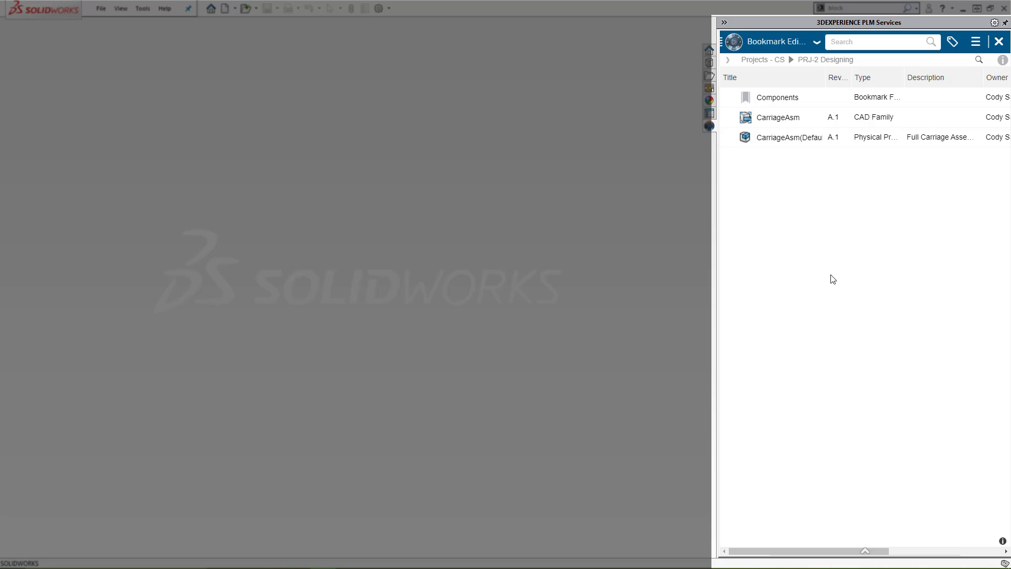
{"action": "mouse_move", "coordinate": [792, 143]}
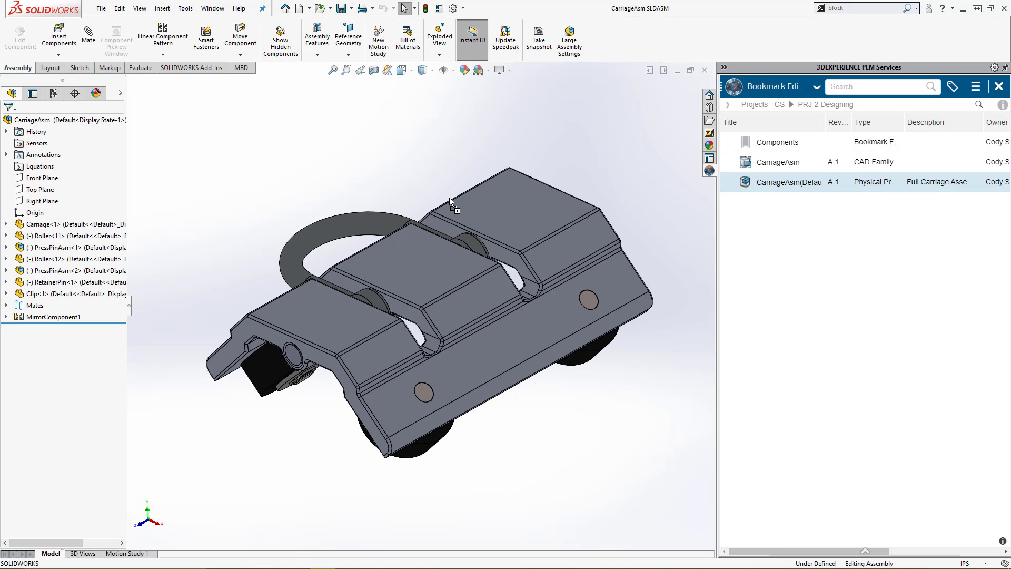
{"action": "mouse_move", "coordinate": [1002, 71]}
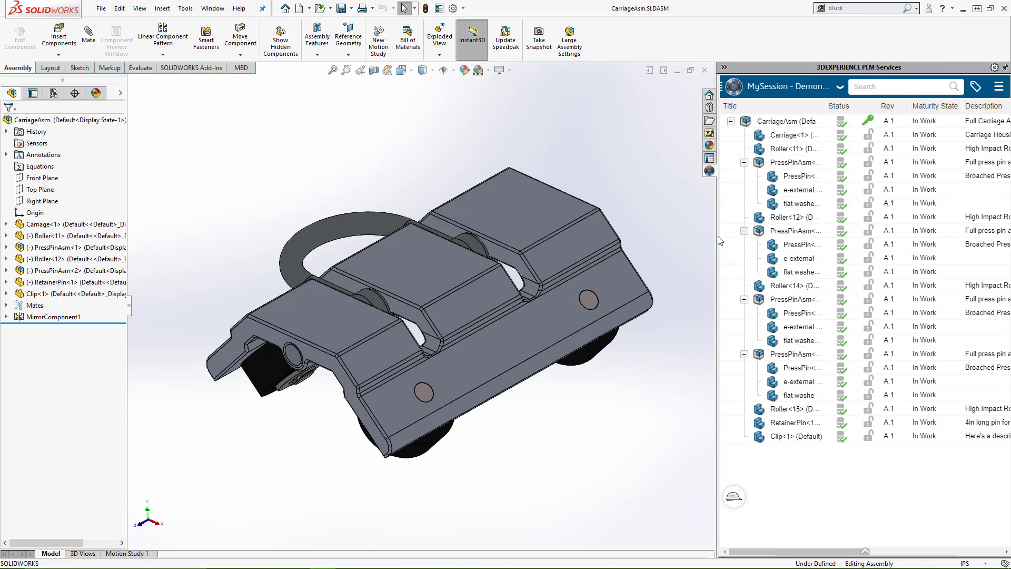
{"action": "mouse_move", "coordinate": [587, 201]}
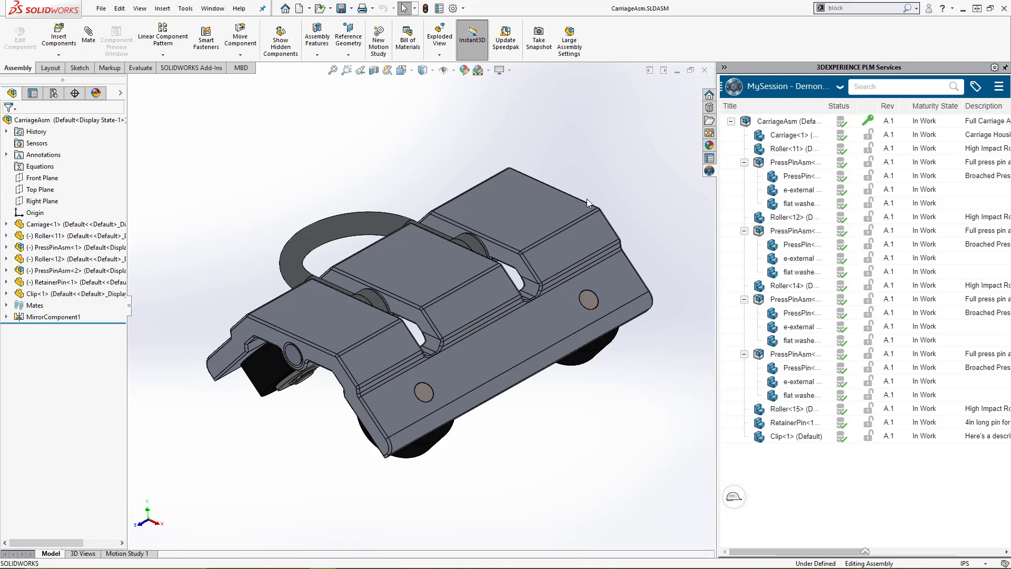
- Open CarriageAsm(Default) and view its In Work A.1 components in MySession
{"action": "left_click", "coordinate": [522, 206]}
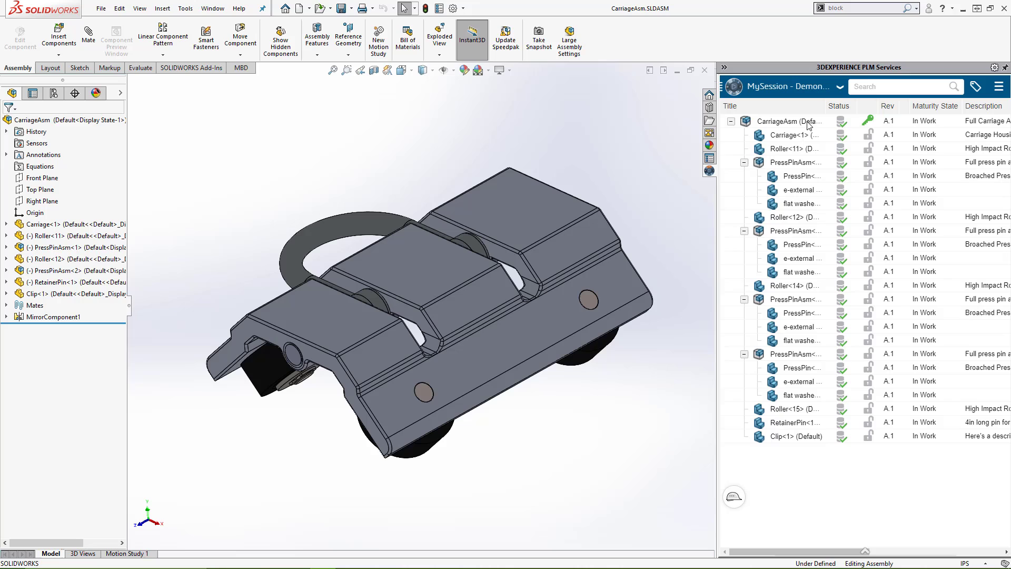
- Reserve the Carriage<1> component through its MySession context menu
{"action": "left_click", "coordinate": [790, 134]}
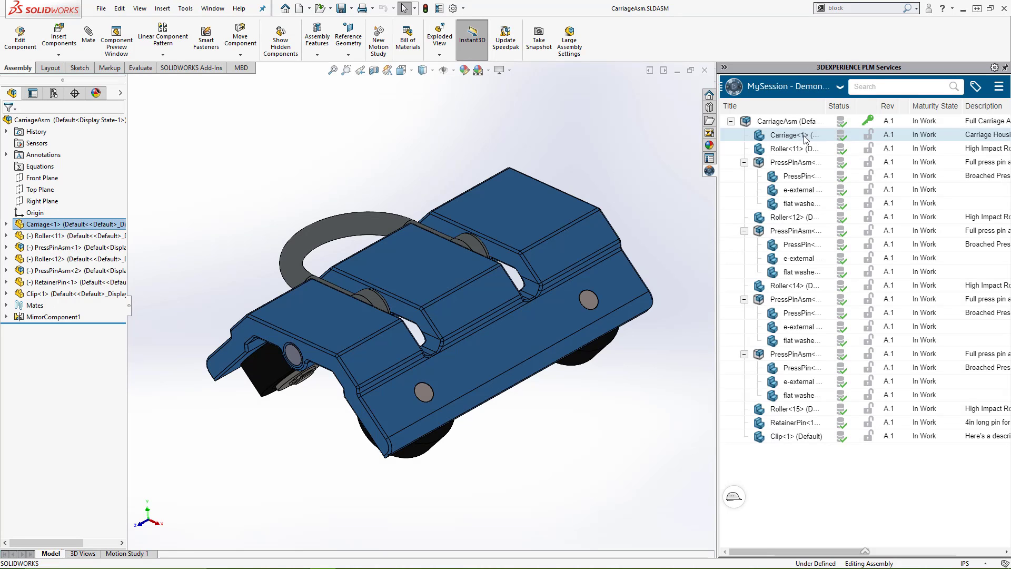
{"action": "right_click", "coordinate": [790, 134]}
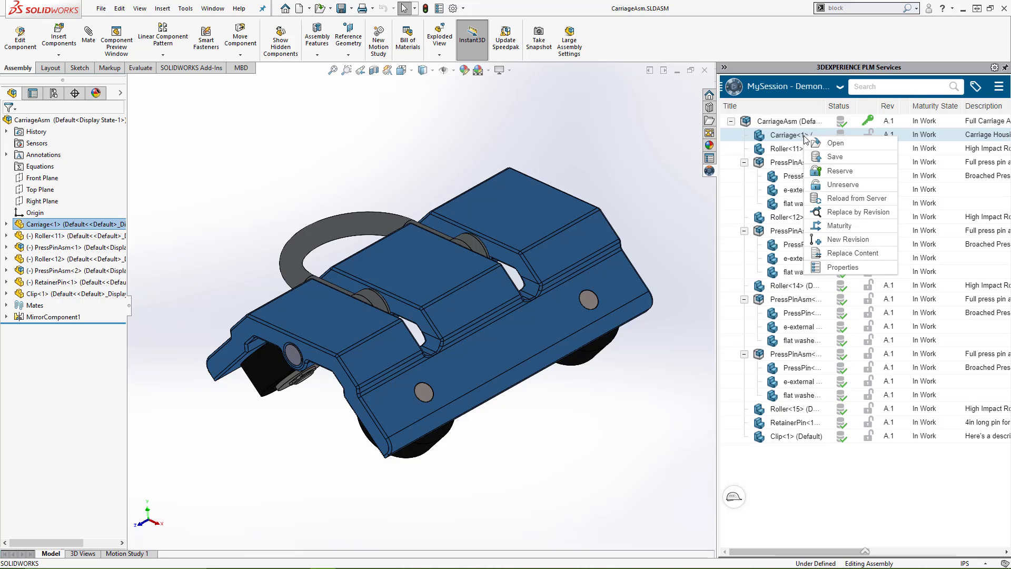
{"action": "mouse_move", "coordinate": [851, 171]}
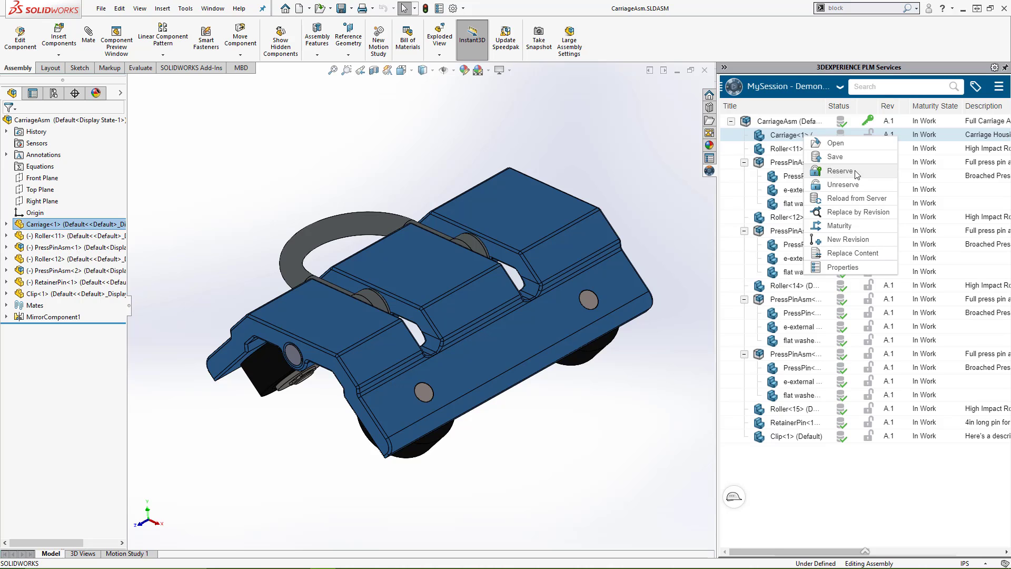
{"action": "mouse_move", "coordinate": [931, 448]}
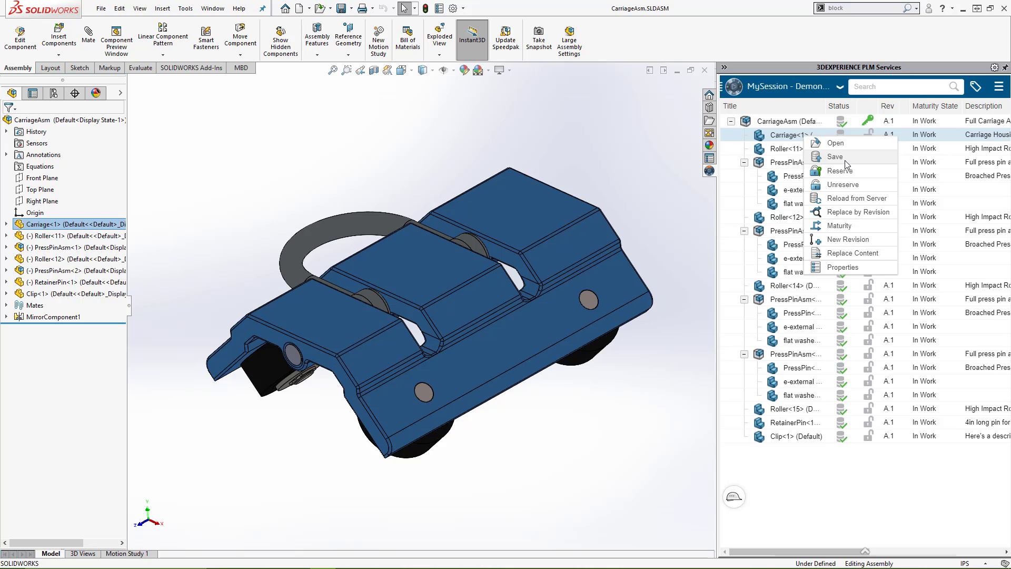
{"action": "mouse_move", "coordinate": [839, 170]}
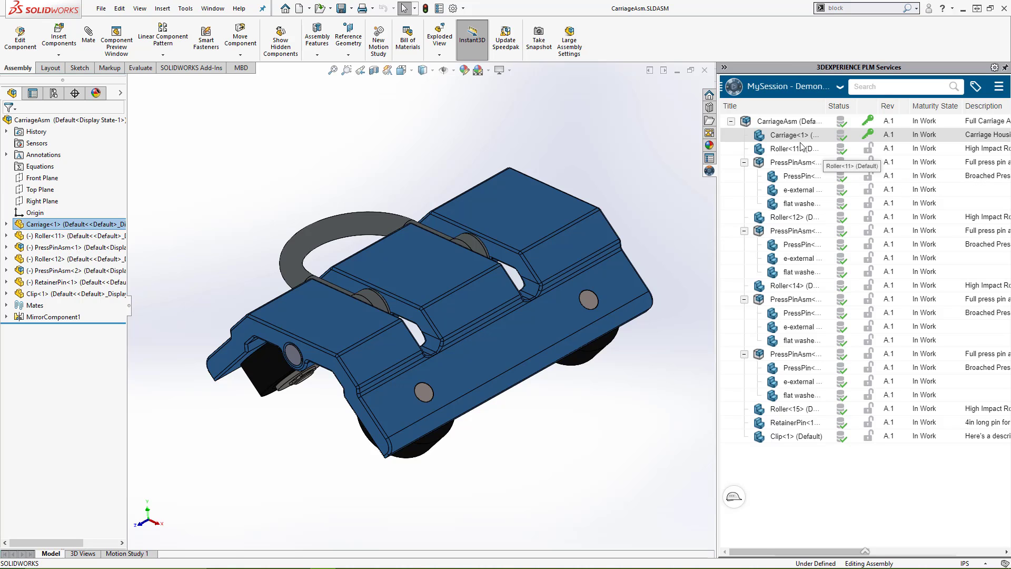
{"action": "right_click", "coordinate": [786, 135]}
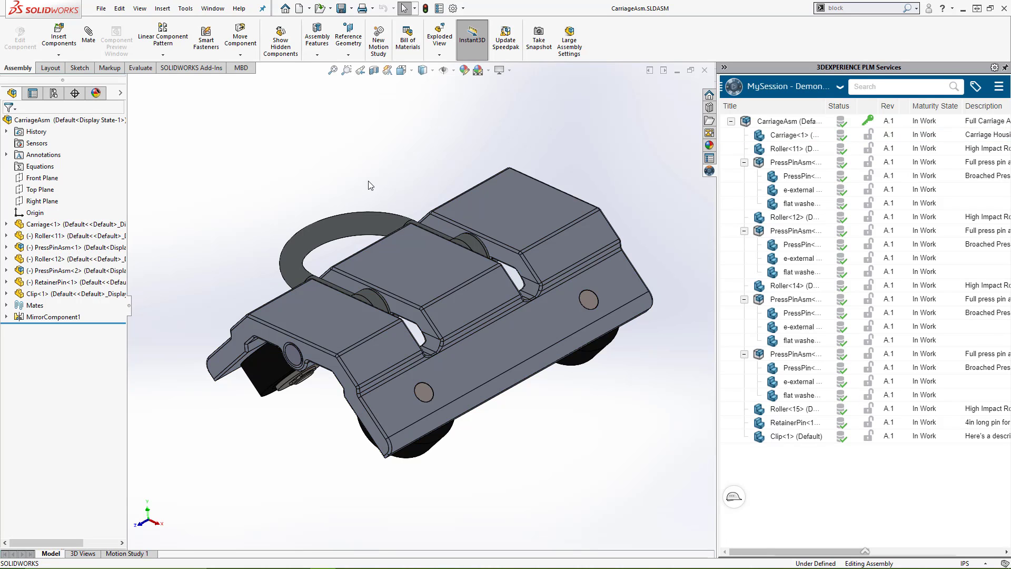
{"action": "mouse_move", "coordinate": [410, 272]}
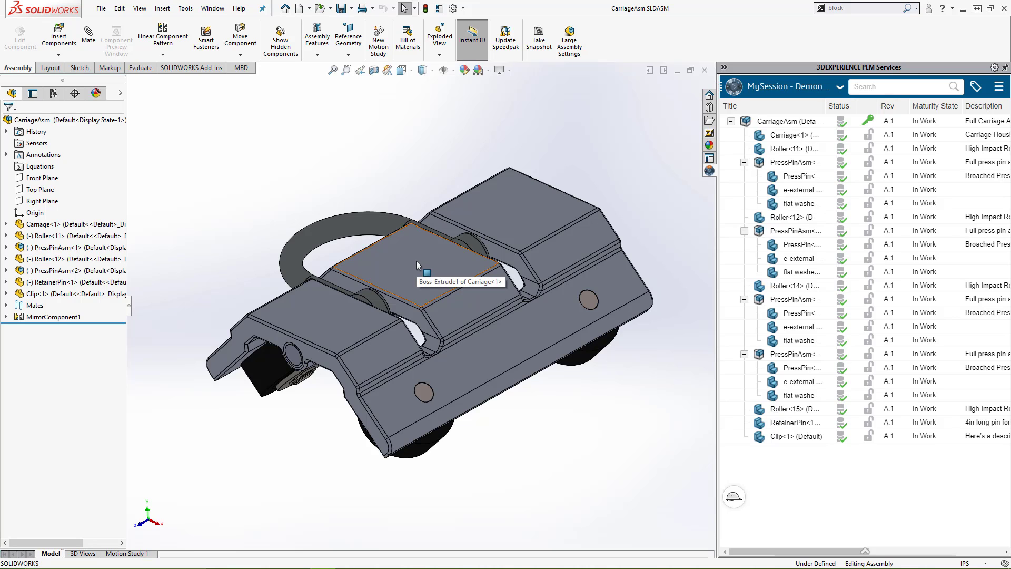
{"action": "mouse_move", "coordinate": [389, 189]}
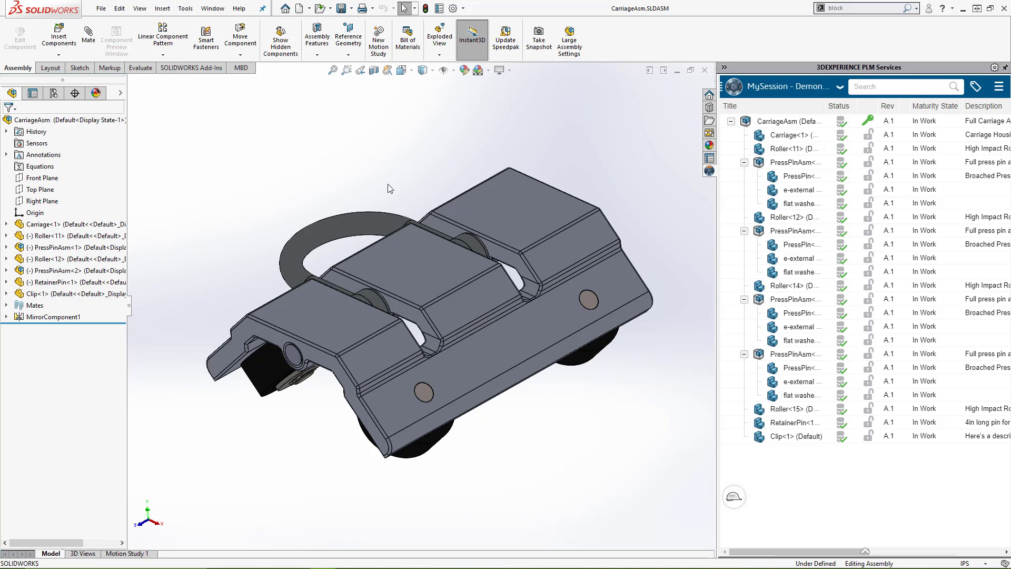
{"action": "mouse_move", "coordinate": [298, 9]}
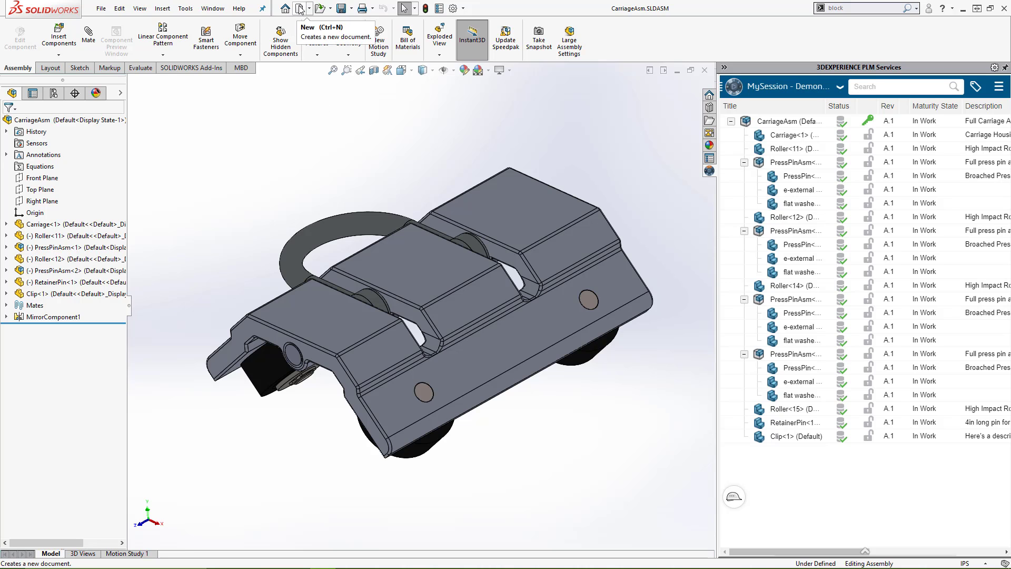
- Create the new Part14 document from the Part template and select Top Plane
{"action": "left_click", "coordinate": [299, 8]}
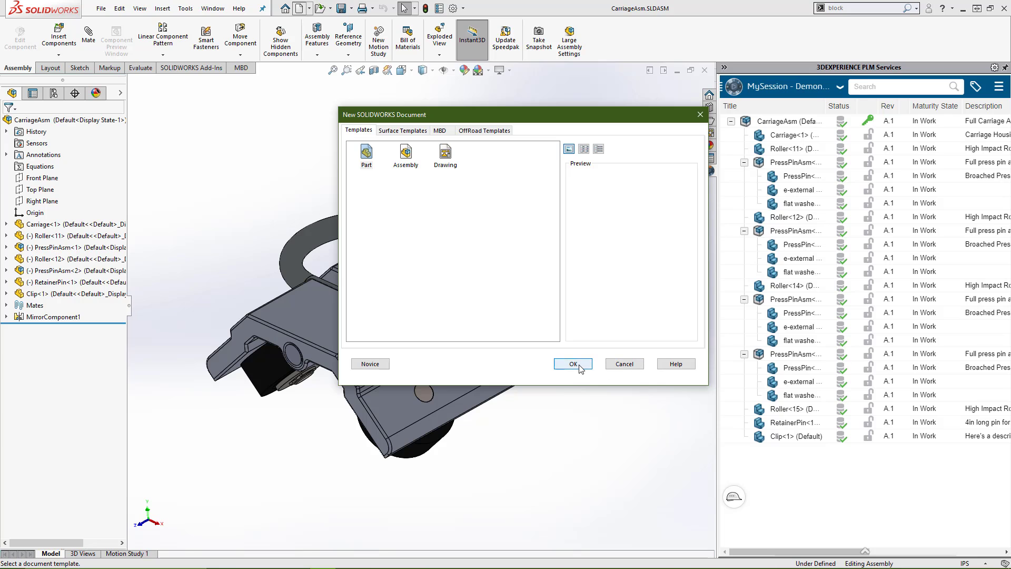
{"action": "left_click", "coordinate": [572, 363]}
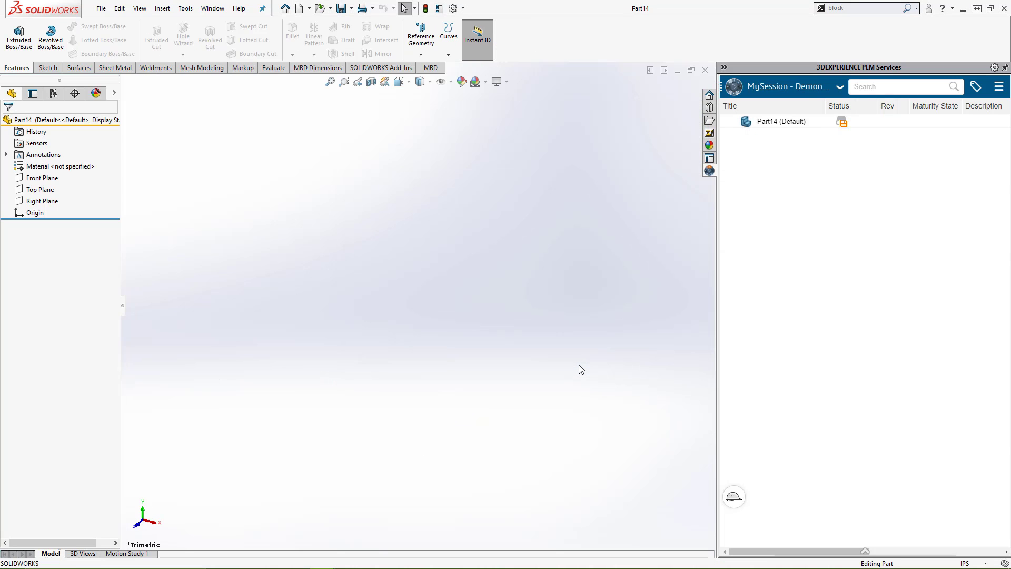
{"action": "left_click", "coordinate": [39, 189]}
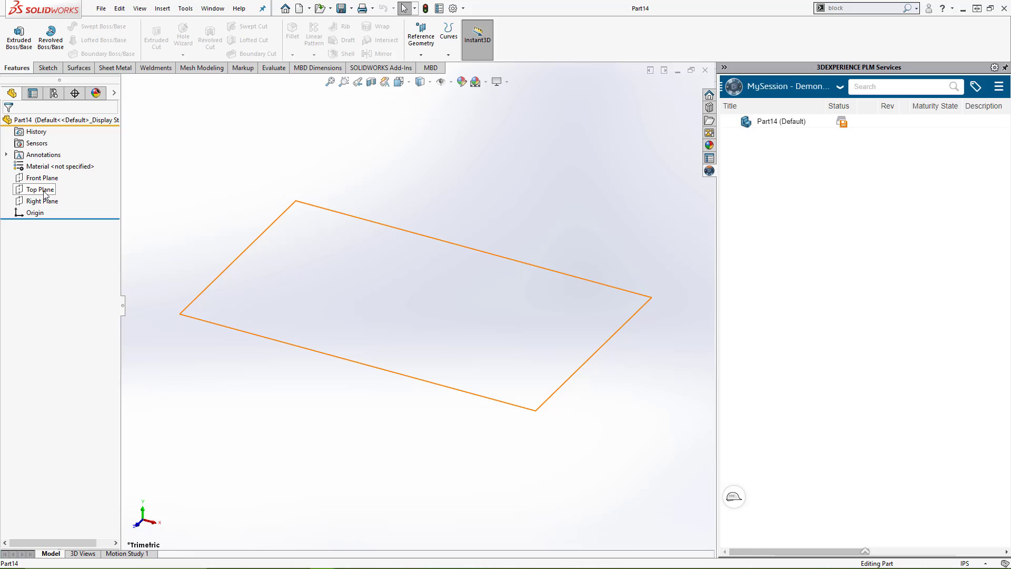
- Sketch on Top Plane and insert the GoEngineer logo block by browsing for it
{"action": "left_click", "coordinate": [42, 189]}
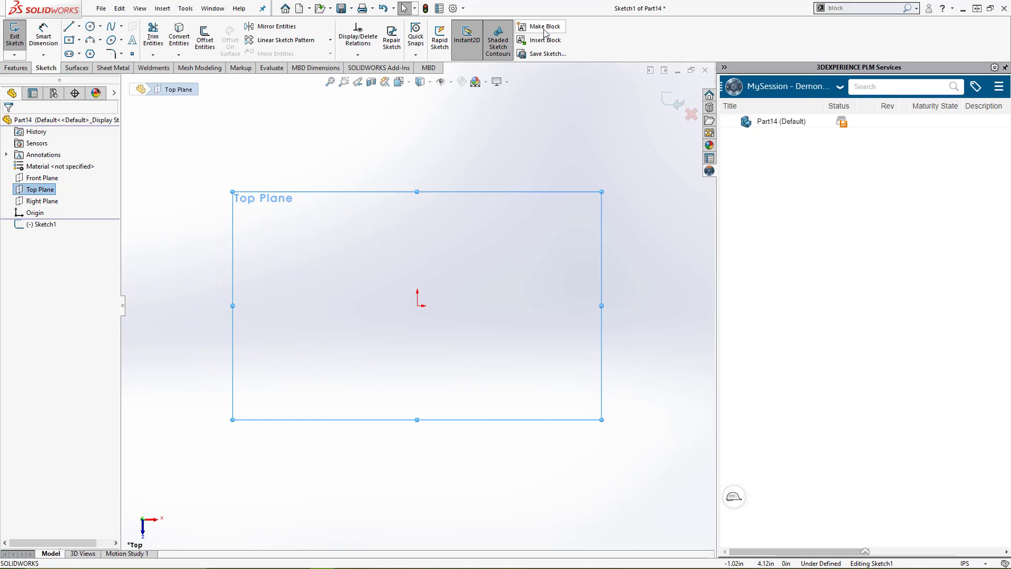
{"action": "left_click", "coordinate": [543, 40]}
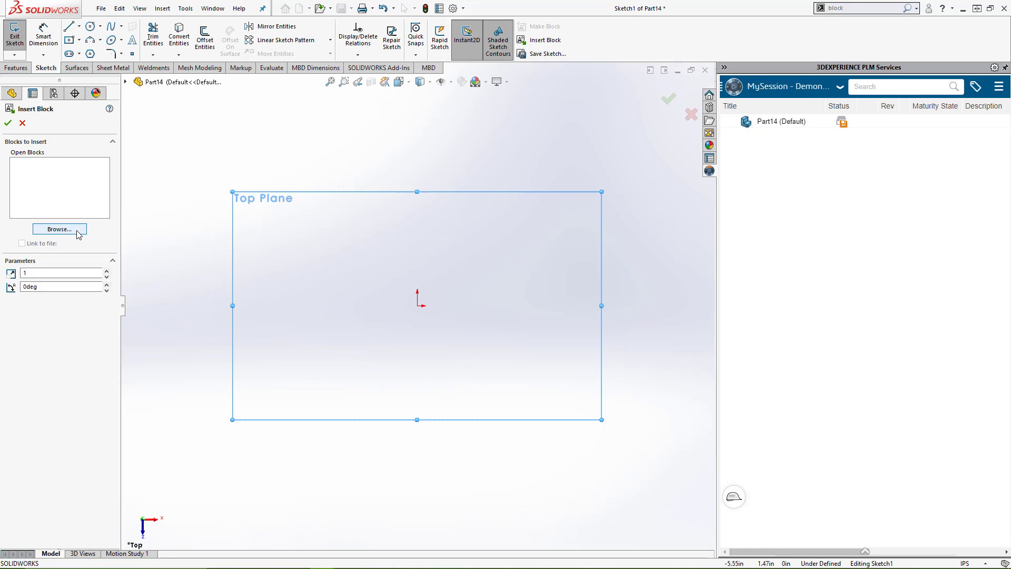
{"action": "left_click", "coordinate": [59, 228]}
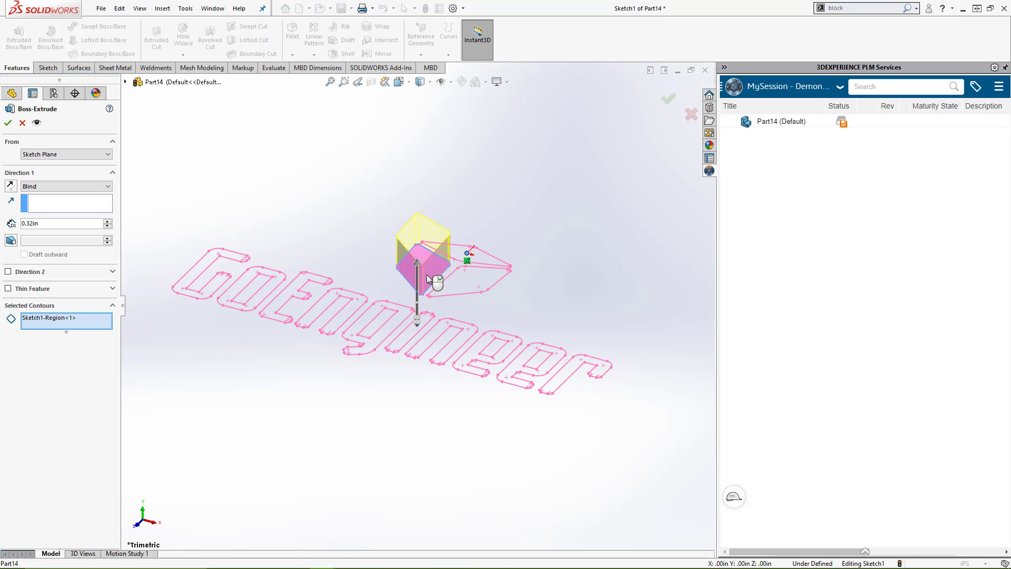
- Confirm the logo Boss-Extrude and fillet the edges of its three bodies
{"action": "left_click", "coordinate": [8, 123]}
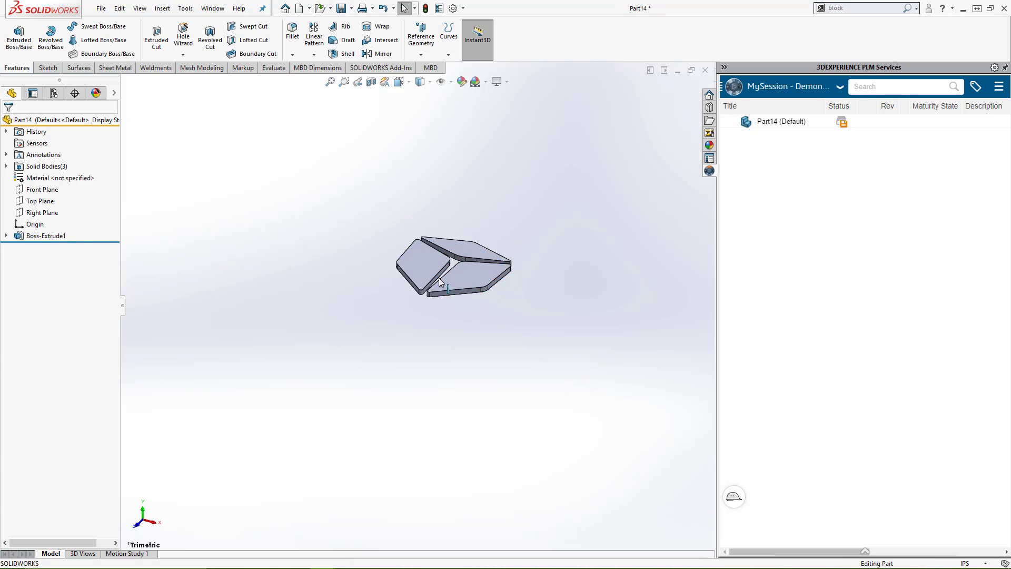
{"action": "left_click", "coordinate": [291, 32]}
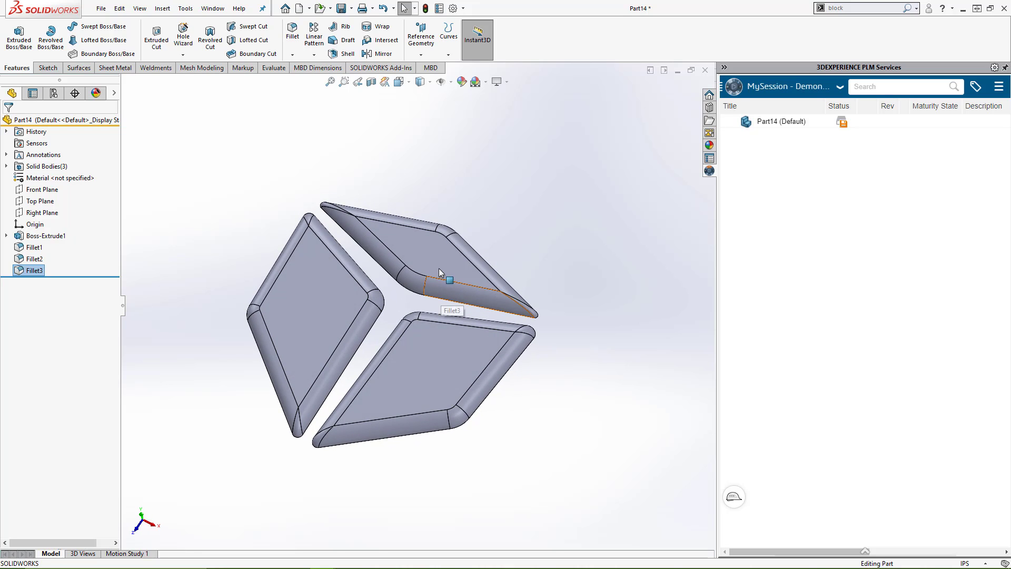
{"action": "left_click", "coordinate": [341, 8]}
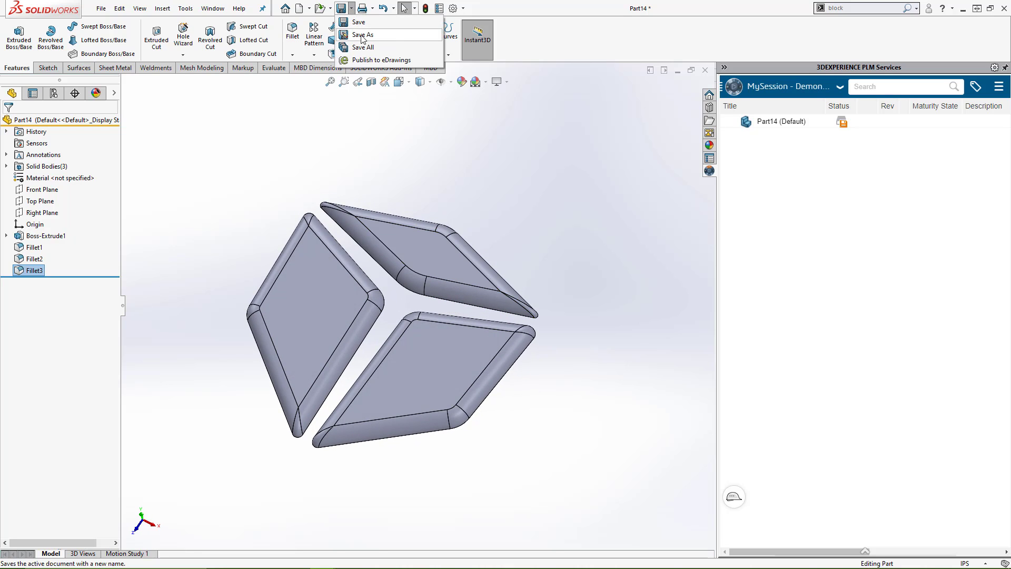
- In Save As, navigate to the C:\3DEXPERIENCE\My Work folder
{"action": "left_click", "coordinate": [364, 34]}
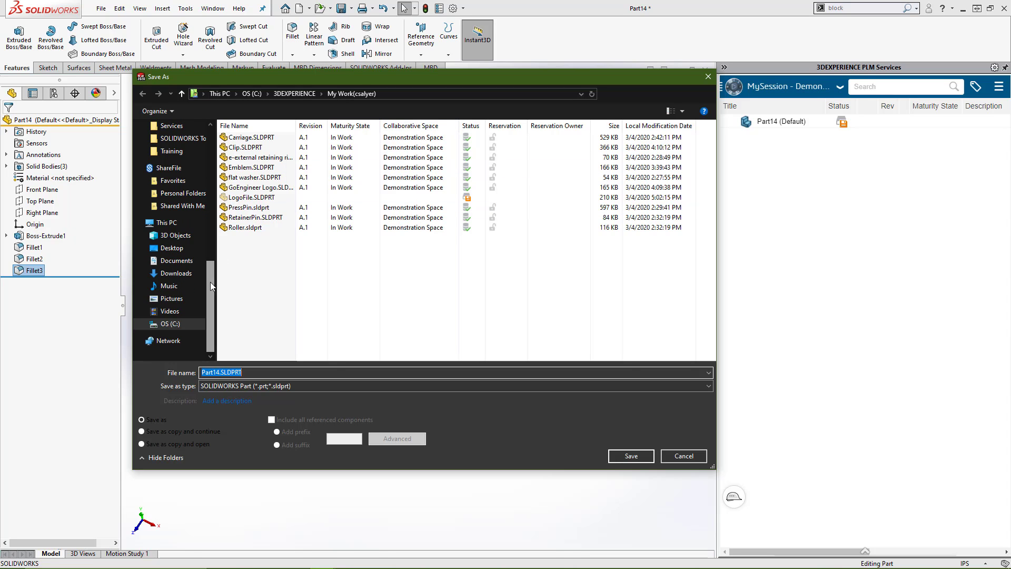
{"action": "left_click", "coordinate": [169, 323]}
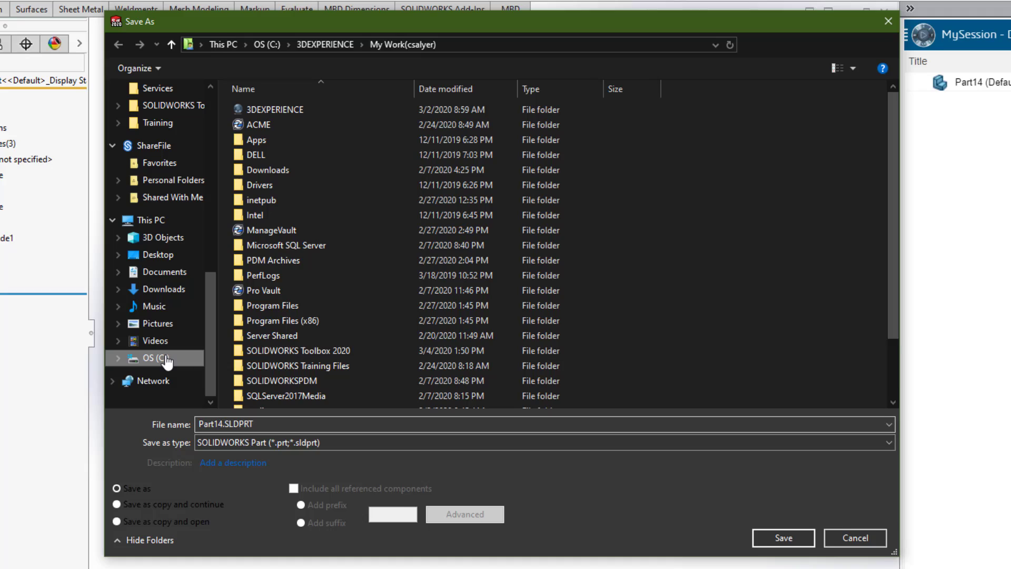
{"action": "left_click", "coordinate": [157, 358]}
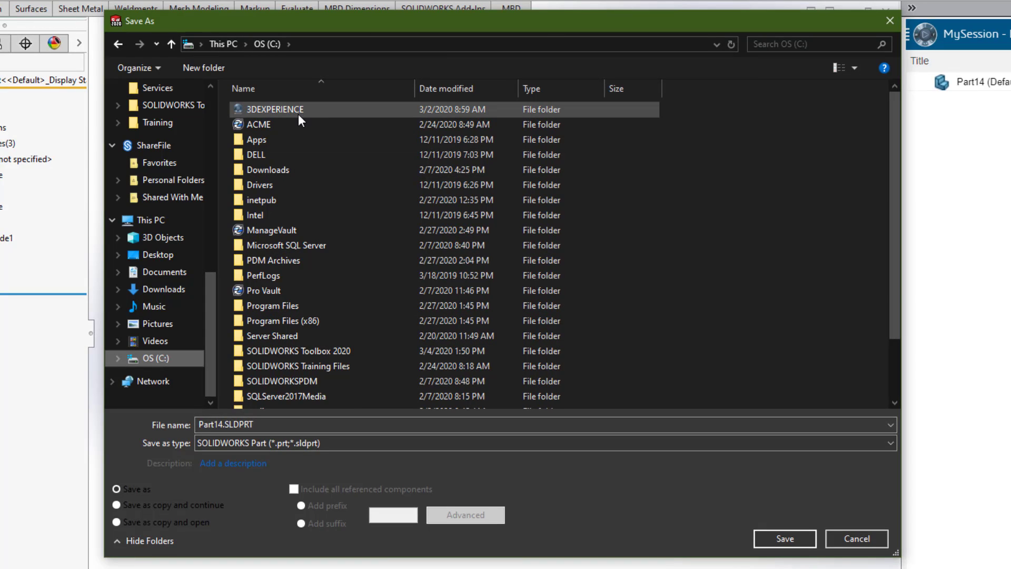
{"action": "double_click", "coordinate": [273, 109]}
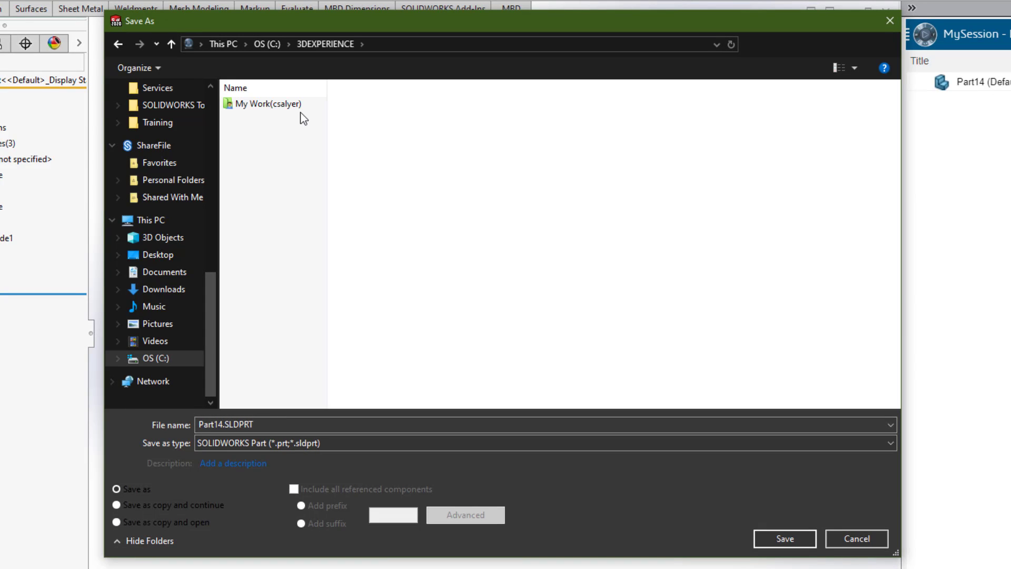
{"action": "left_click", "coordinate": [266, 103]}
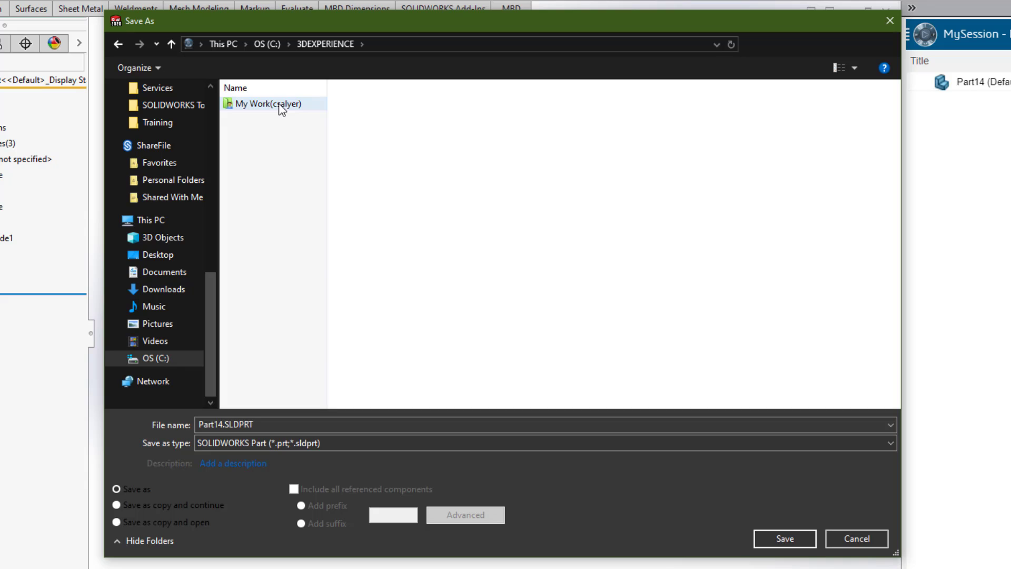
{"action": "double_click", "coordinate": [265, 103]}
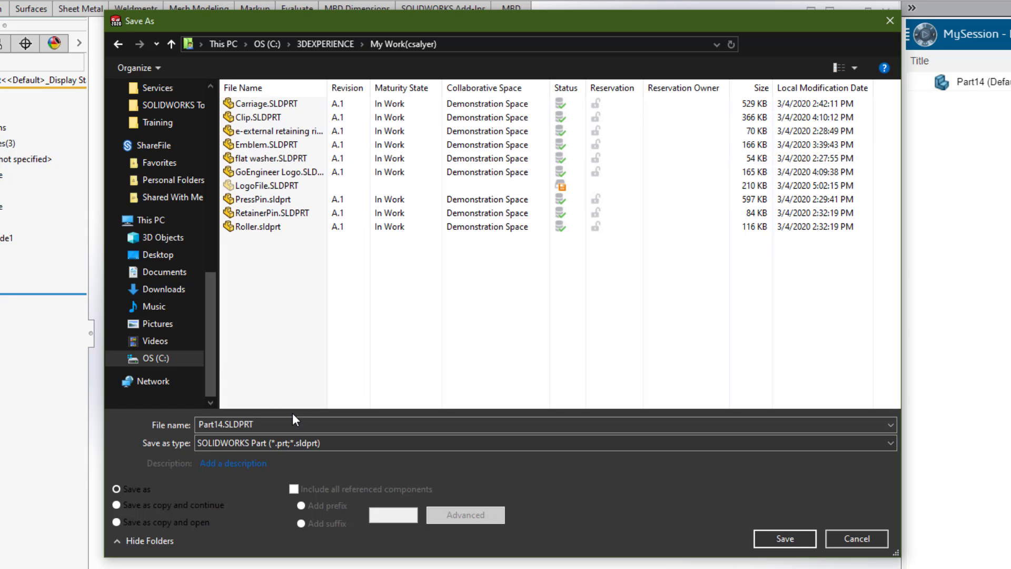
- Name the part LogoFile.SLDPRT and save it
{"action": "left_click", "coordinate": [290, 425]}
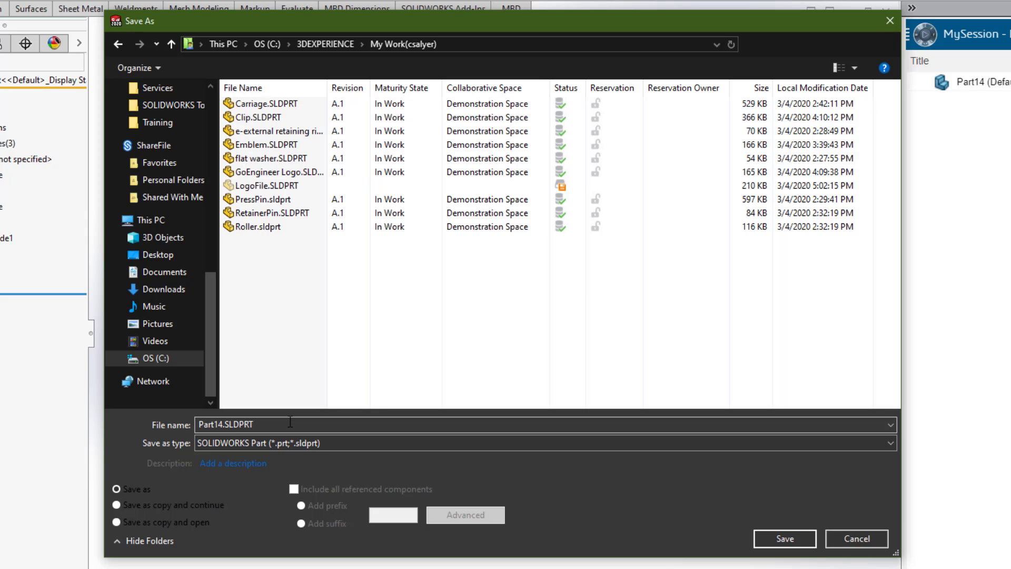
{"action": "left_click", "coordinate": [271, 186]}
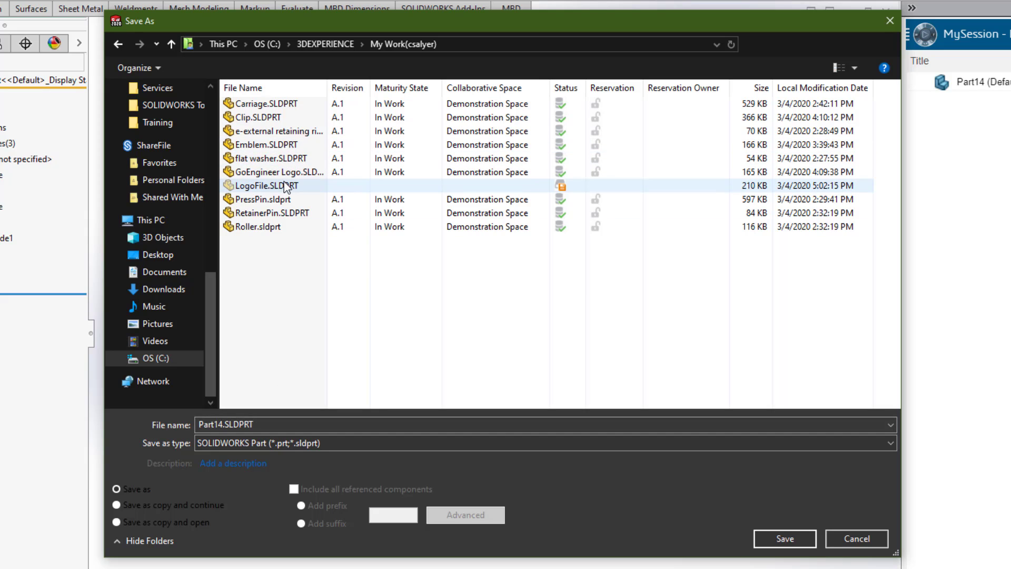
{"action": "left_click", "coordinate": [264, 186]}
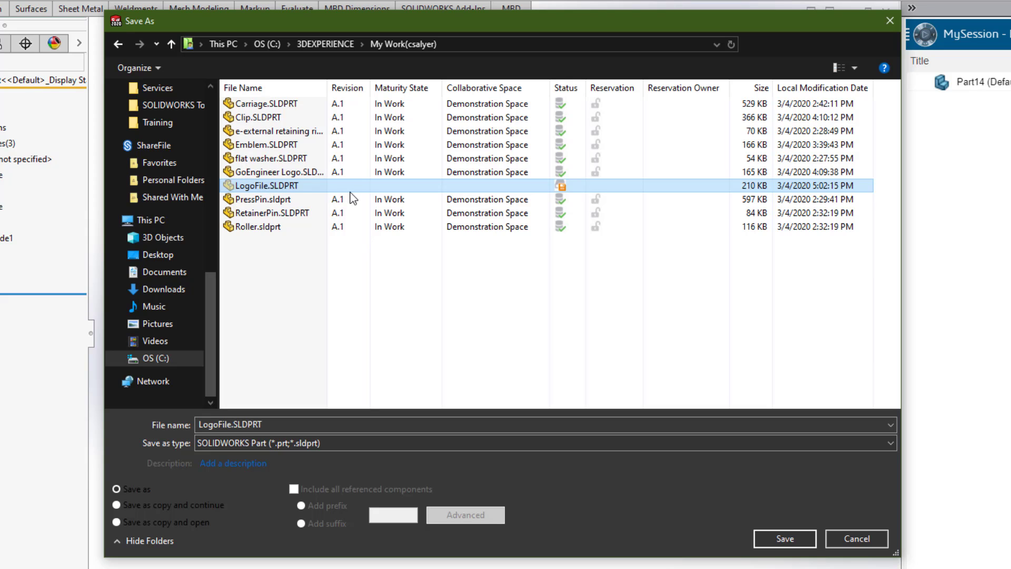
{"action": "mouse_move", "coordinate": [563, 189]}
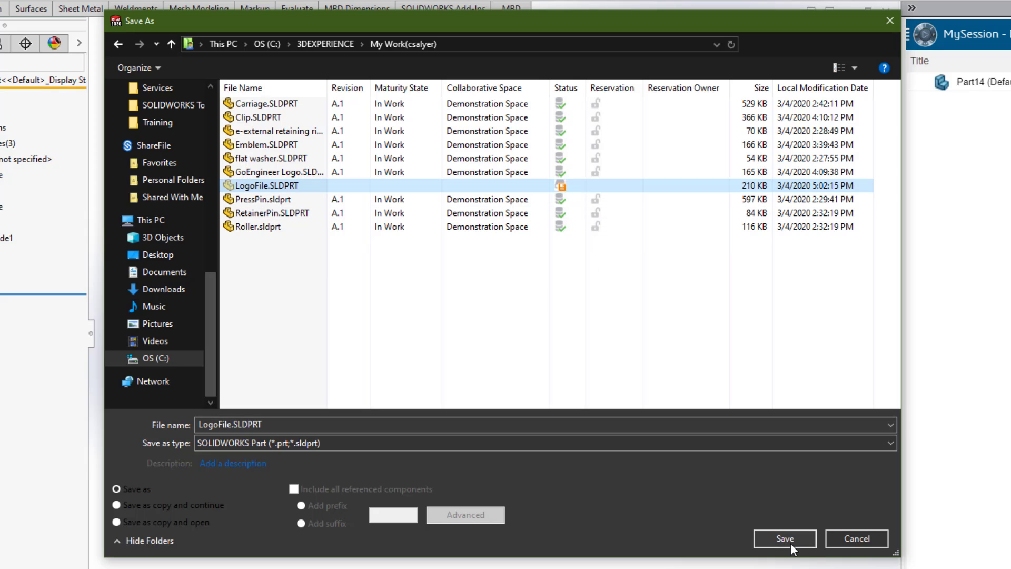
{"action": "left_click", "coordinate": [783, 538]}
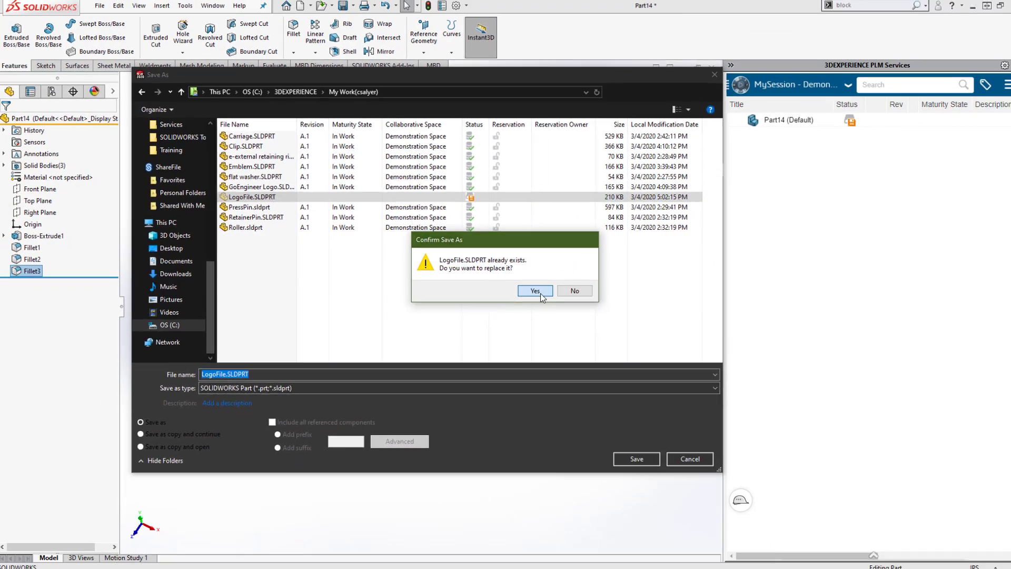
- Replace the existing LogoFile and place the logo part on the carriage top
{"action": "left_click", "coordinate": [533, 290]}
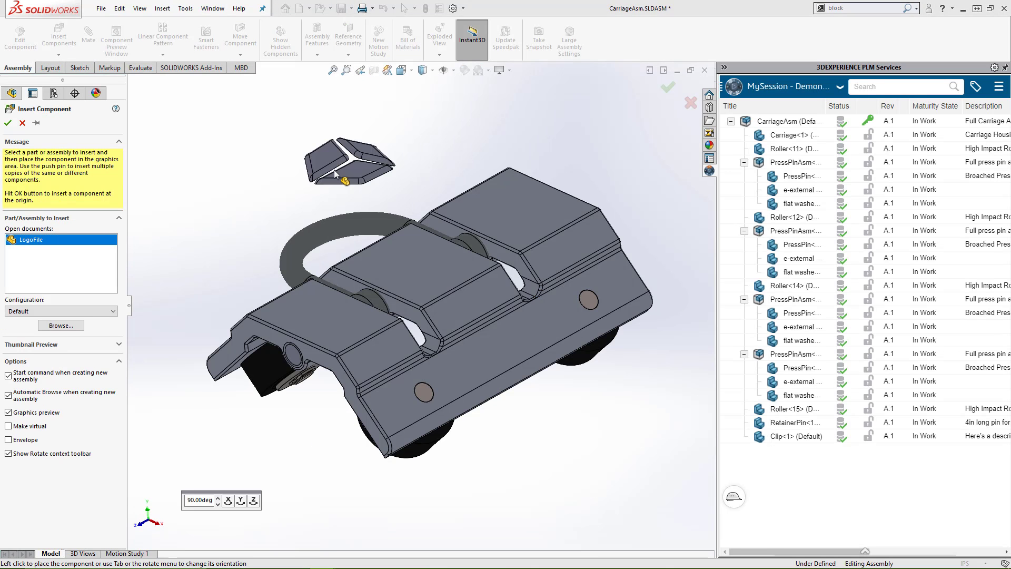
{"action": "left_click", "coordinate": [410, 274]}
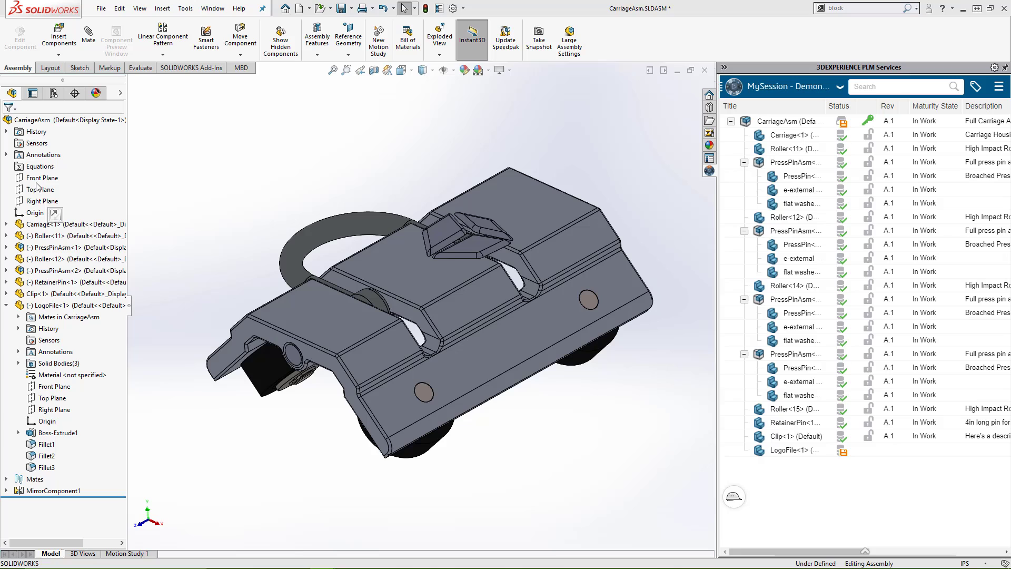
{"action": "left_click", "coordinate": [490, 222]}
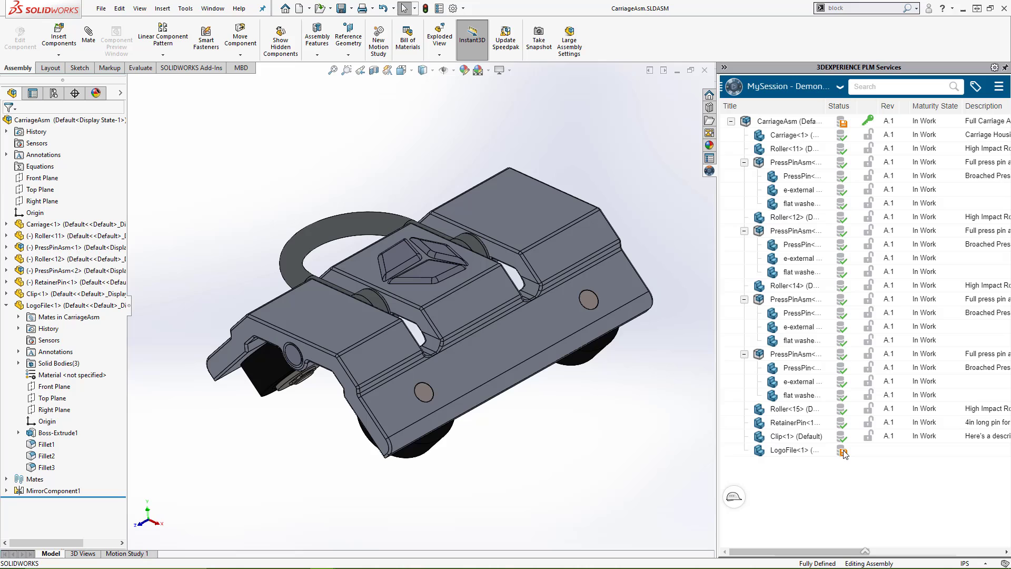
{"action": "mouse_move", "coordinate": [842, 452]}
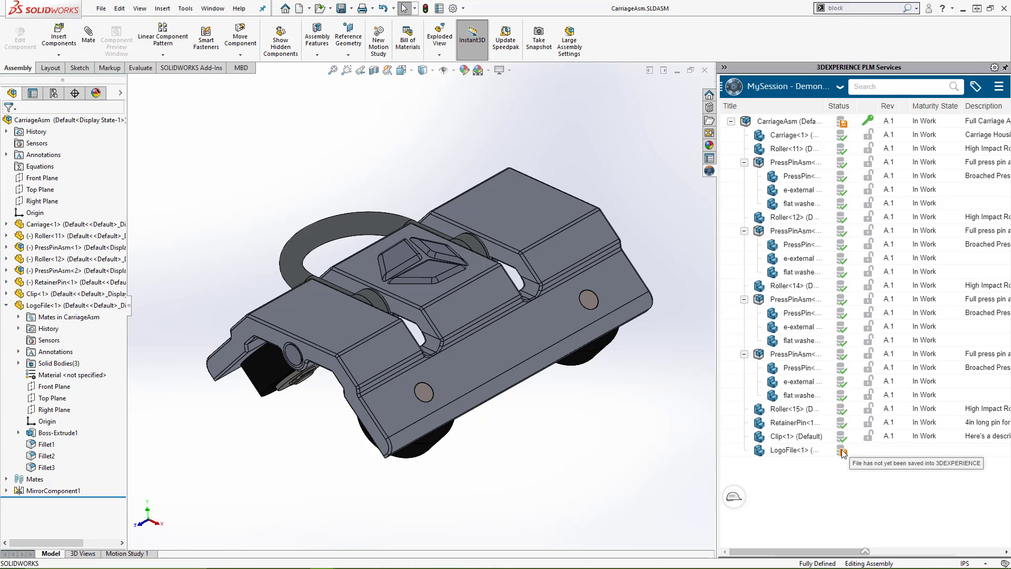
{"action": "mouse_move", "coordinate": [864, 454]}
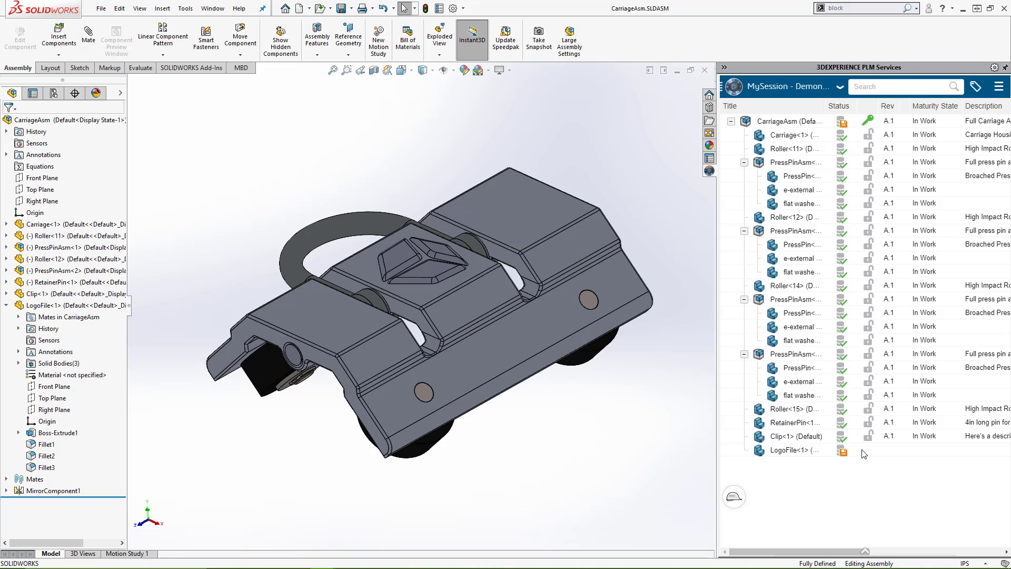
{"action": "mouse_move", "coordinate": [868, 453]}
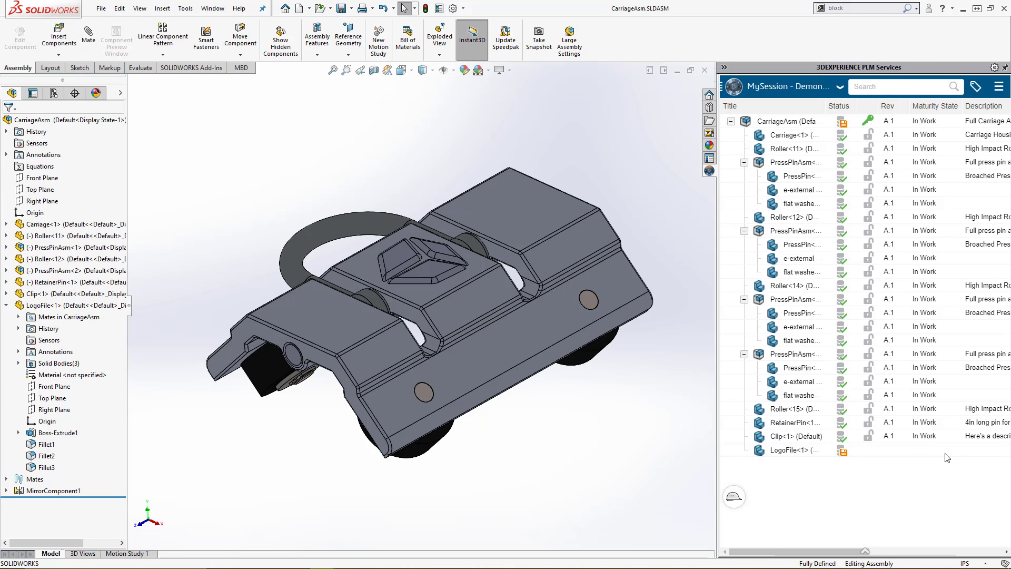
- Open Save to 3DEXPERIENCE for CarriageAsm from the MySession context menu
{"action": "right_click", "coordinate": [790, 120]}
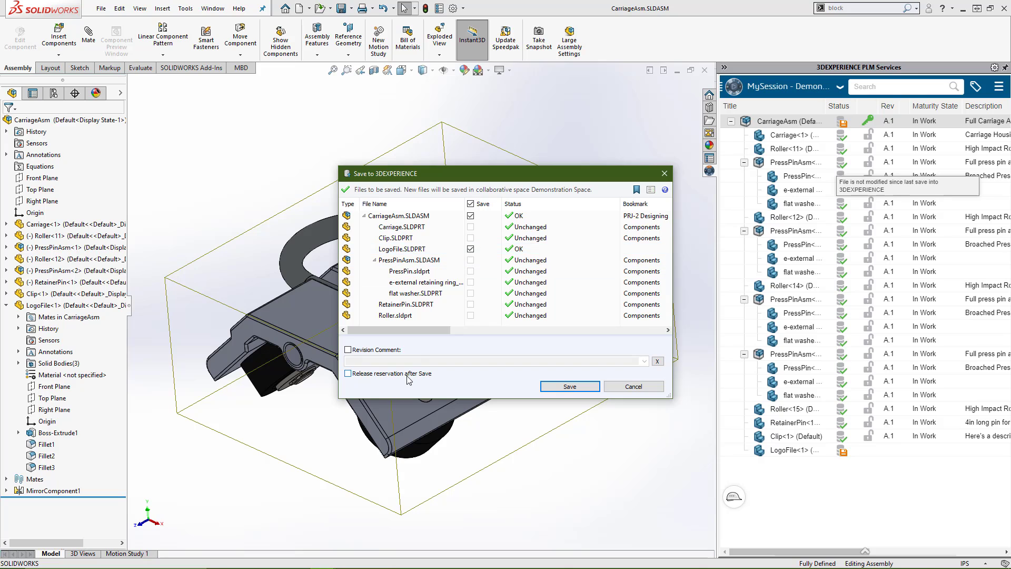
- Save CarriageAsm and LogoFile to 3DEXPERIENCE with 'Release reservation after Save' checked
{"action": "left_click", "coordinate": [347, 373]}
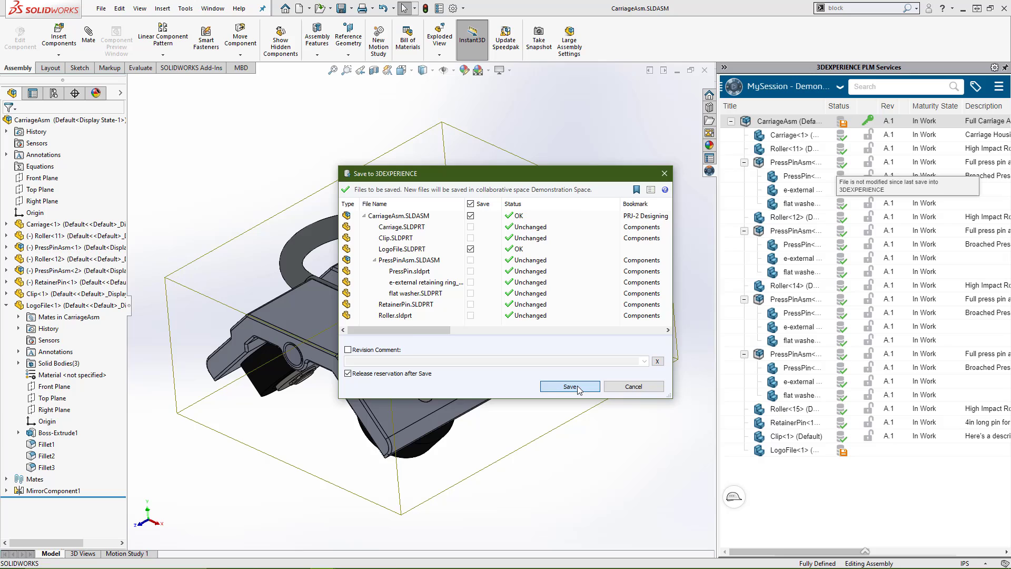
{"action": "left_click", "coordinate": [568, 385]}
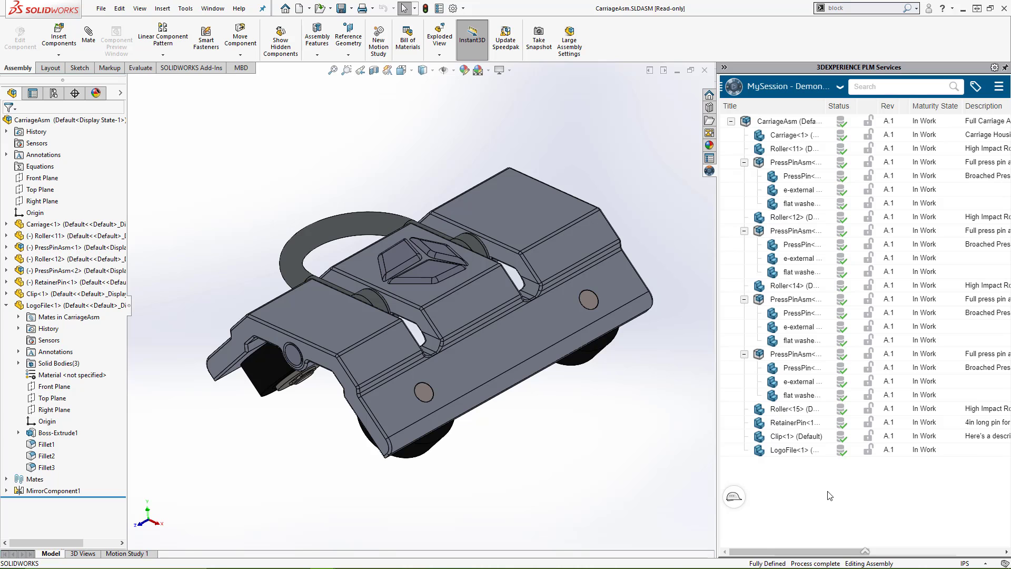
{"action": "mouse_move", "coordinate": [516, 445]}
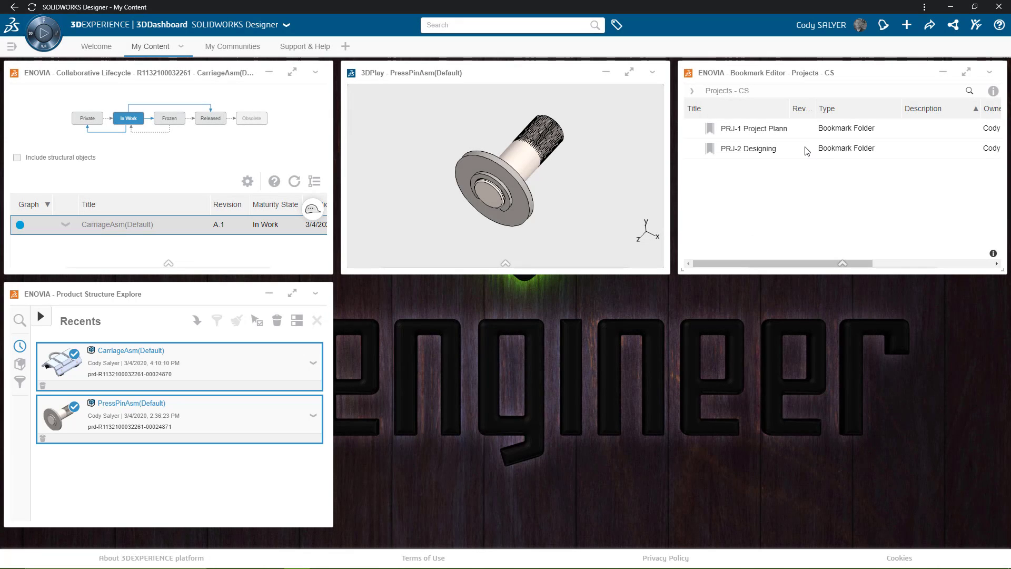
- Open the PRJ-2 Designing bookmark and load CarriageAsm(Default) into the 3DPlay viewer
{"action": "double_click", "coordinate": [749, 148]}
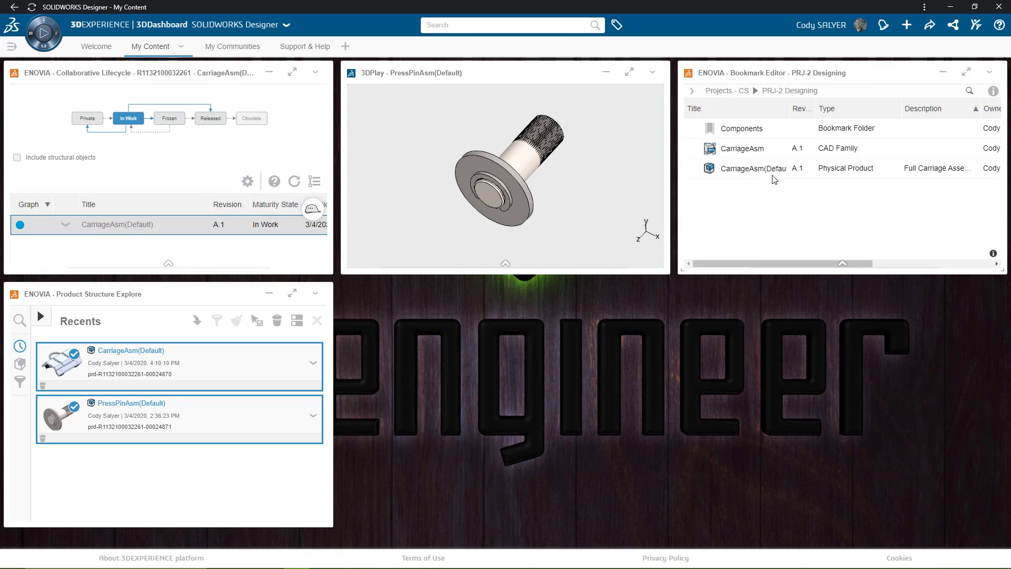
{"action": "left_click_drag", "start_coordinate": [753, 169], "coordinate": [499, 185]}
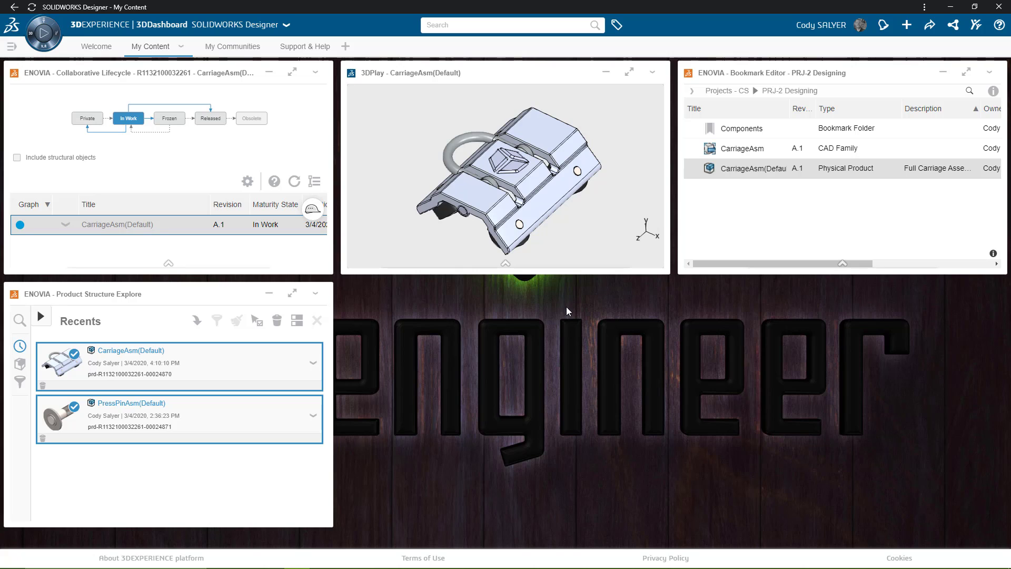
{"action": "mouse_move", "coordinate": [806, 232]}
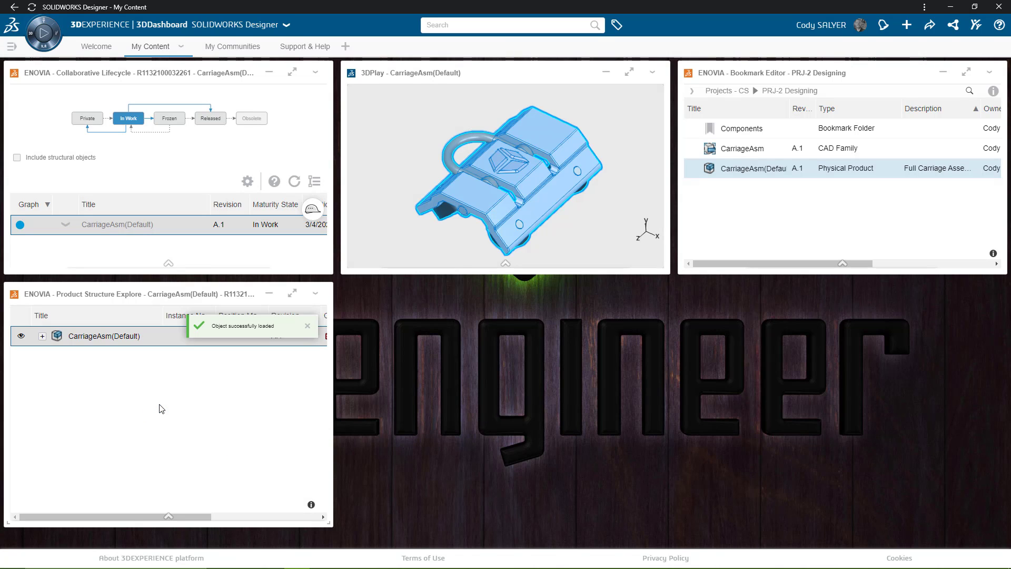
- Expand CarriageAsm's components, show Clip(Default) alone in 3DPlay, and maximize the viewer
{"action": "left_click", "coordinate": [43, 335]}
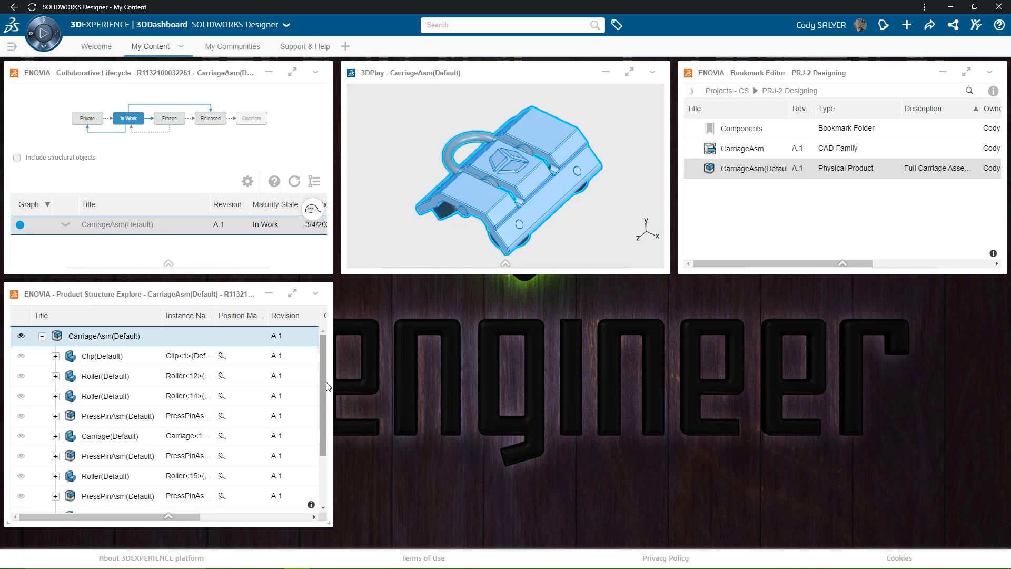
{"action": "mouse_move", "coordinate": [306, 386]}
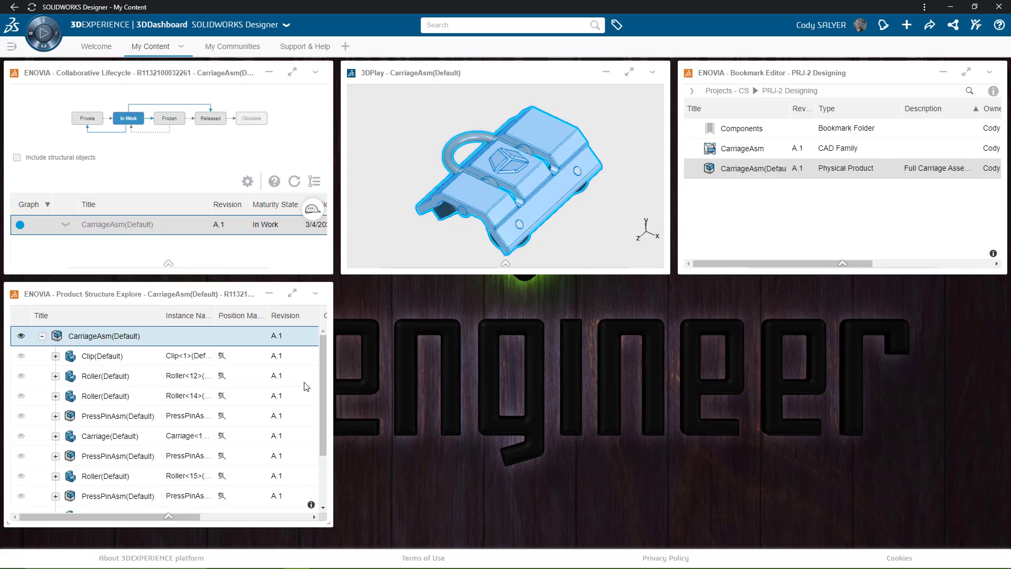
{"action": "left_click", "coordinate": [103, 355]}
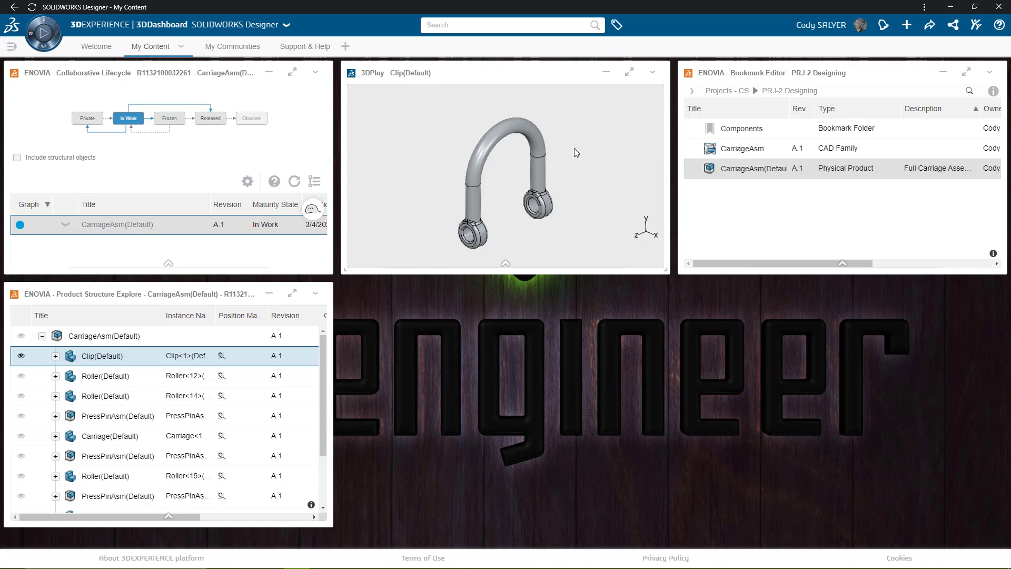
{"action": "mouse_move", "coordinate": [629, 71]}
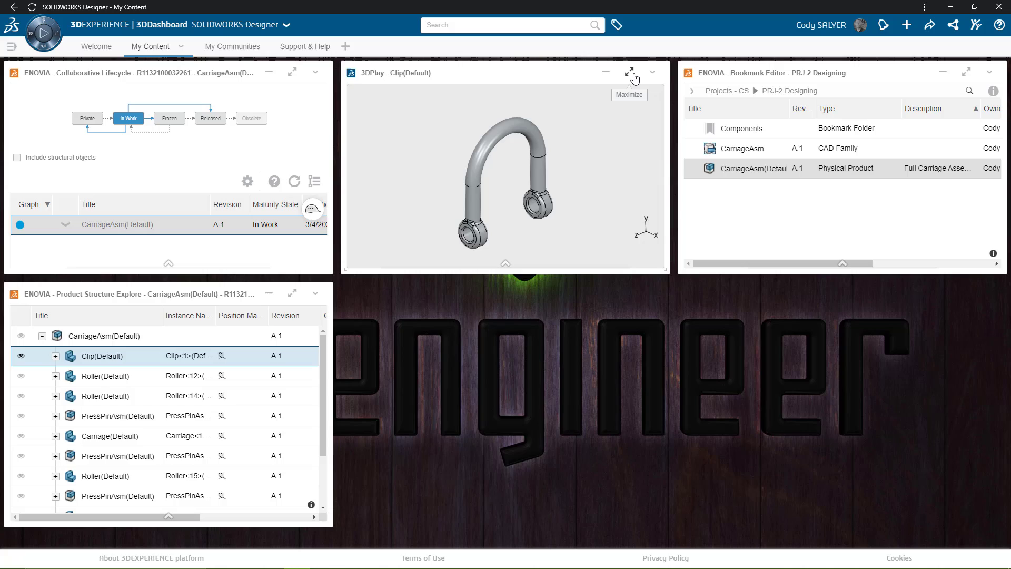
{"action": "left_click", "coordinate": [629, 72]}
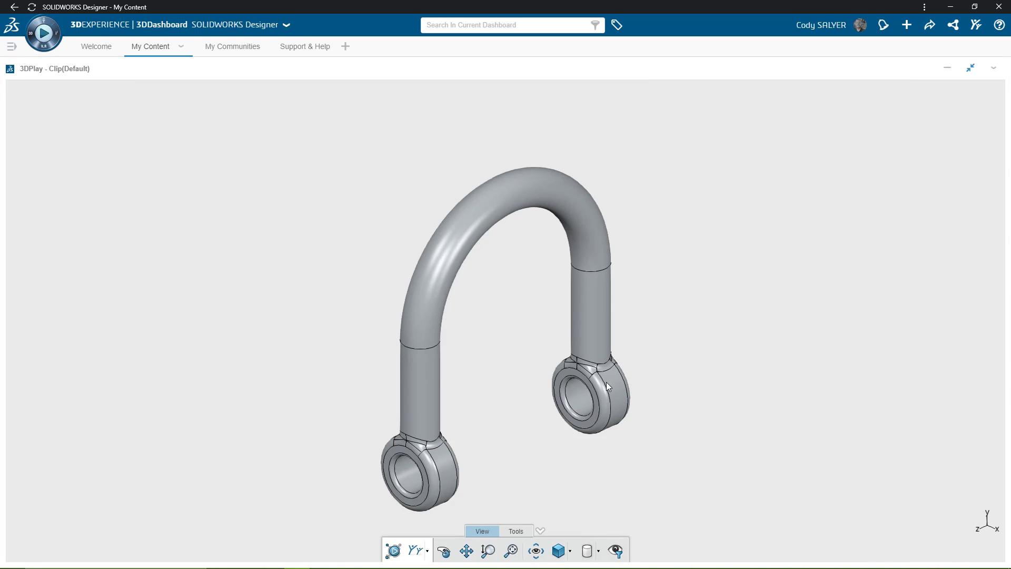